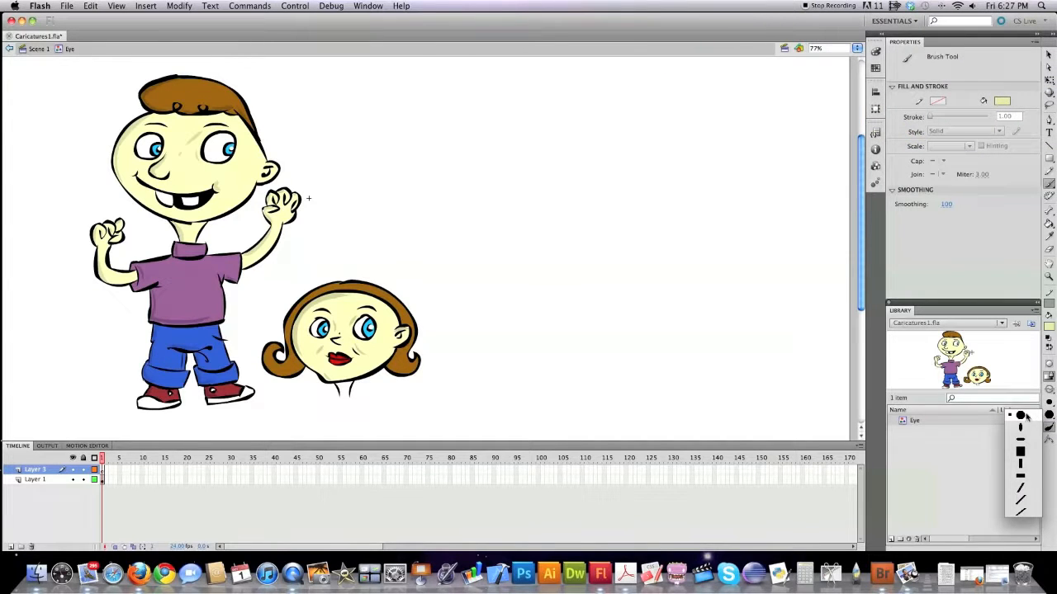
# Set the Brush Tool's fill colour to grey for sketching
pyautogui.click(1022, 418)
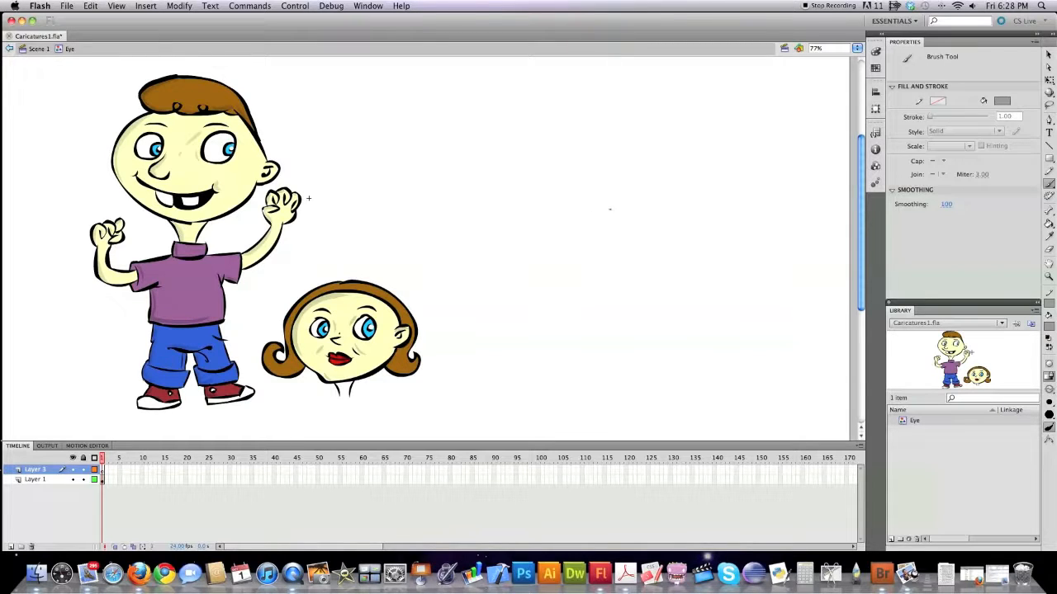
# Sketch the right eye's lids and iris, then the left eye's lid and detail mark
pyautogui.moveTo(609, 209); pyautogui.dragTo(642, 200)
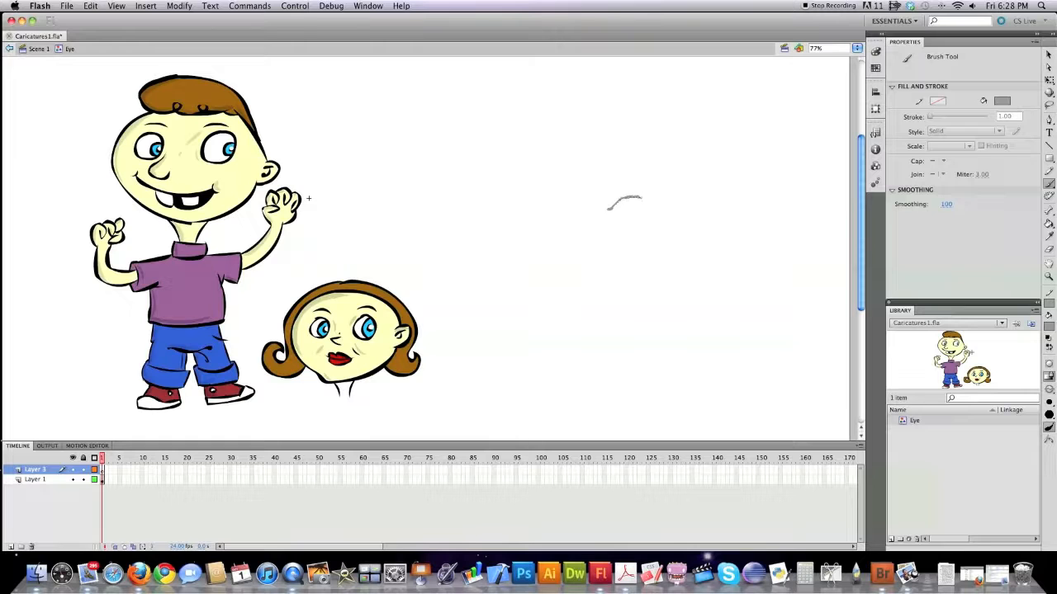
pyautogui.moveTo(611, 203); pyautogui.dragTo(656, 205)
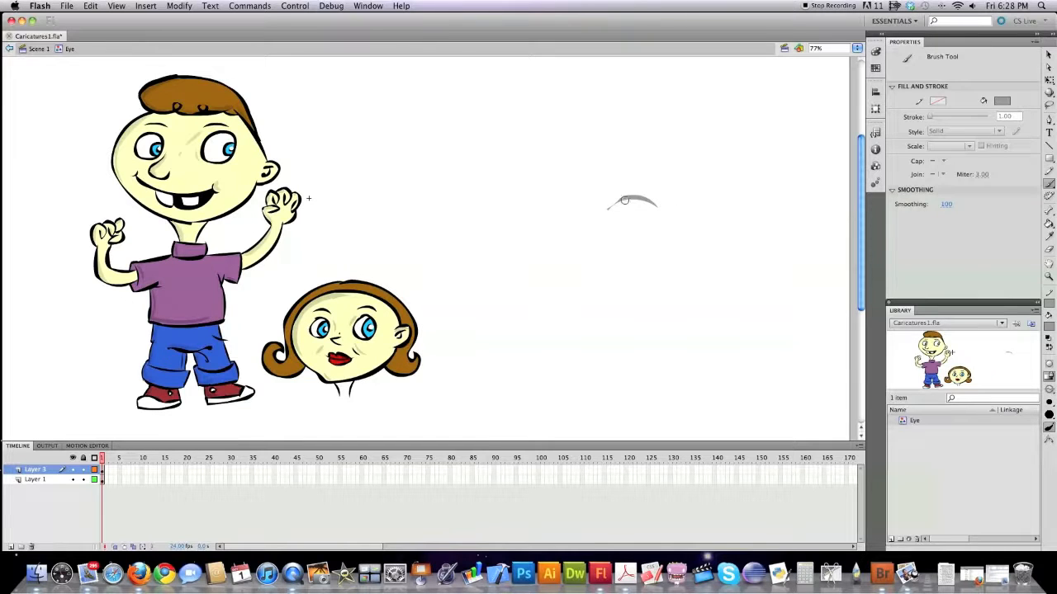
pyautogui.moveTo(615, 210); pyautogui.dragTo(653, 206)
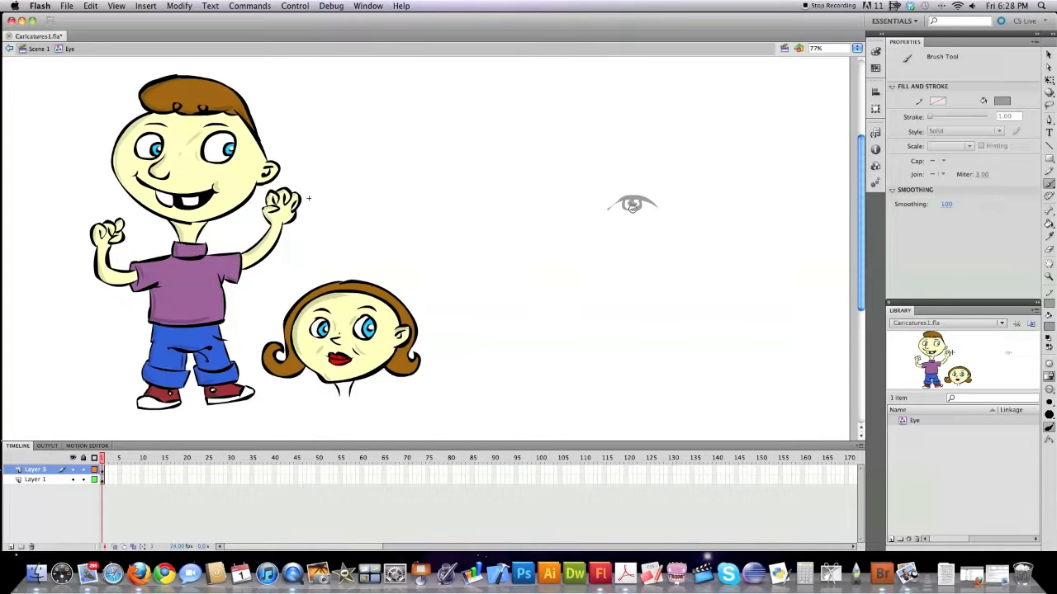
pyautogui.moveTo(569, 208)
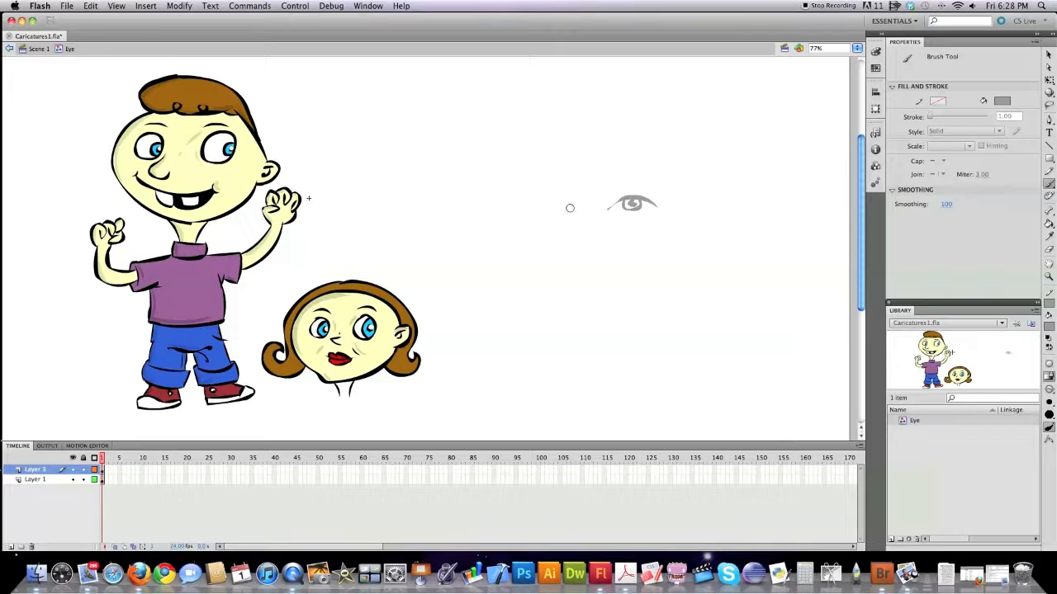
pyautogui.moveTo(545, 206); pyautogui.dragTo(570, 198)
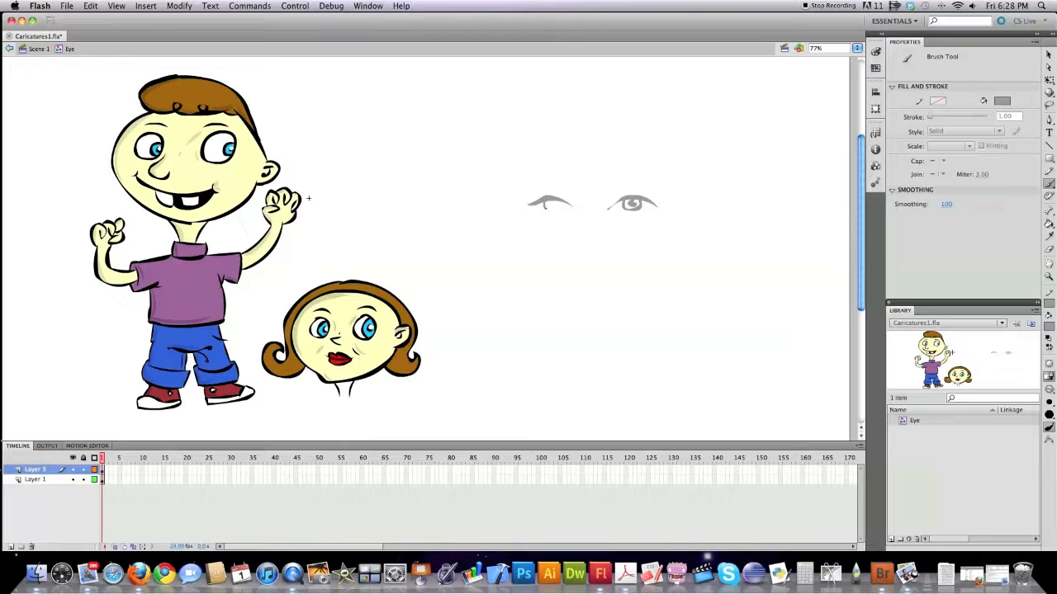
pyautogui.click(549, 203)
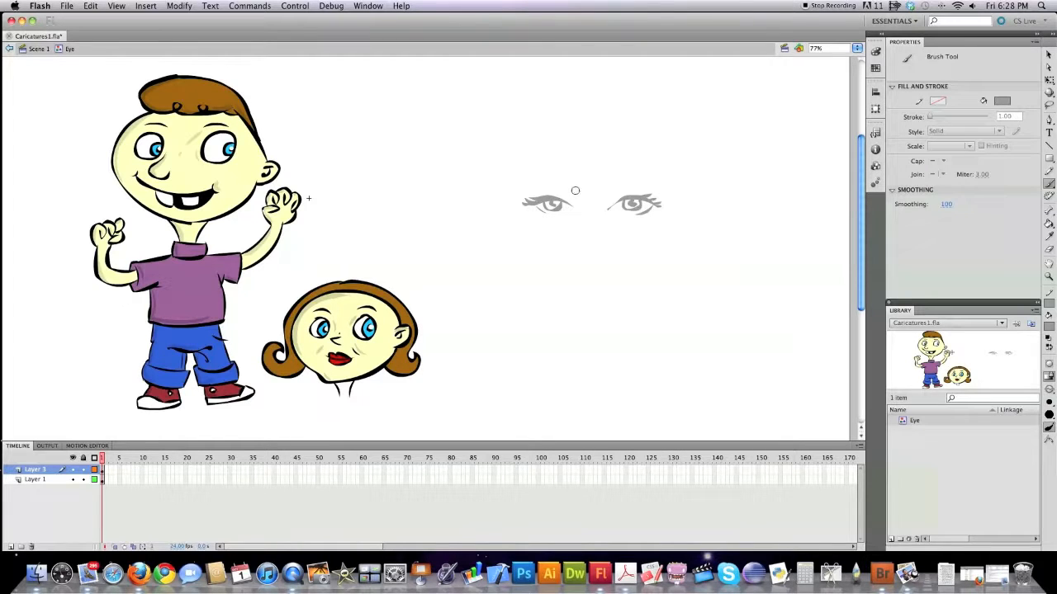
# Sketch the nose bridge, nose bottom and a shading line beside it
pyautogui.moveTo(576, 191); pyautogui.dragTo(583, 223)
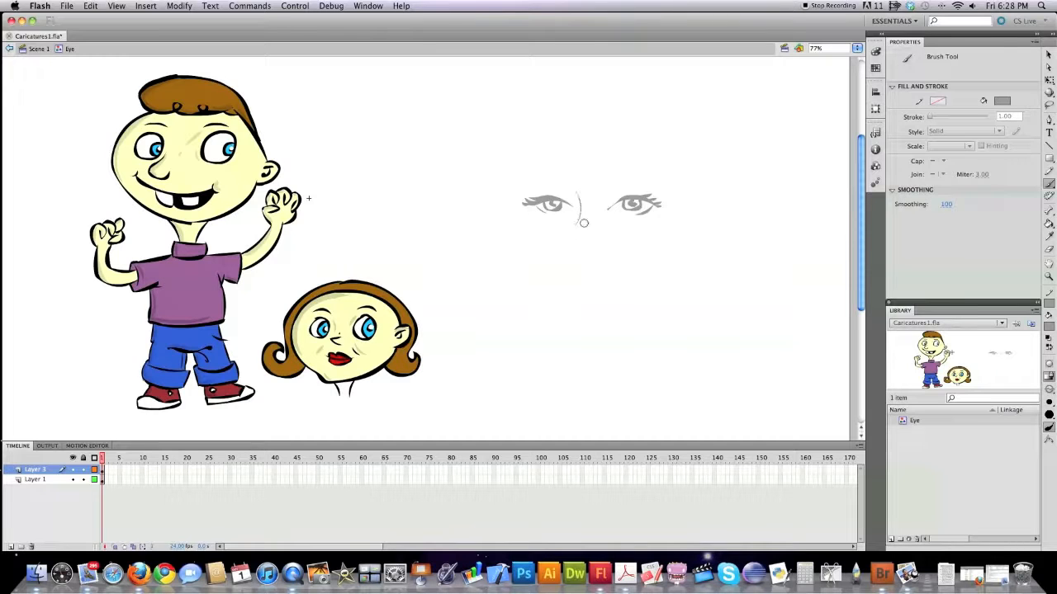
pyautogui.moveTo(557, 222); pyautogui.dragTo(578, 230)
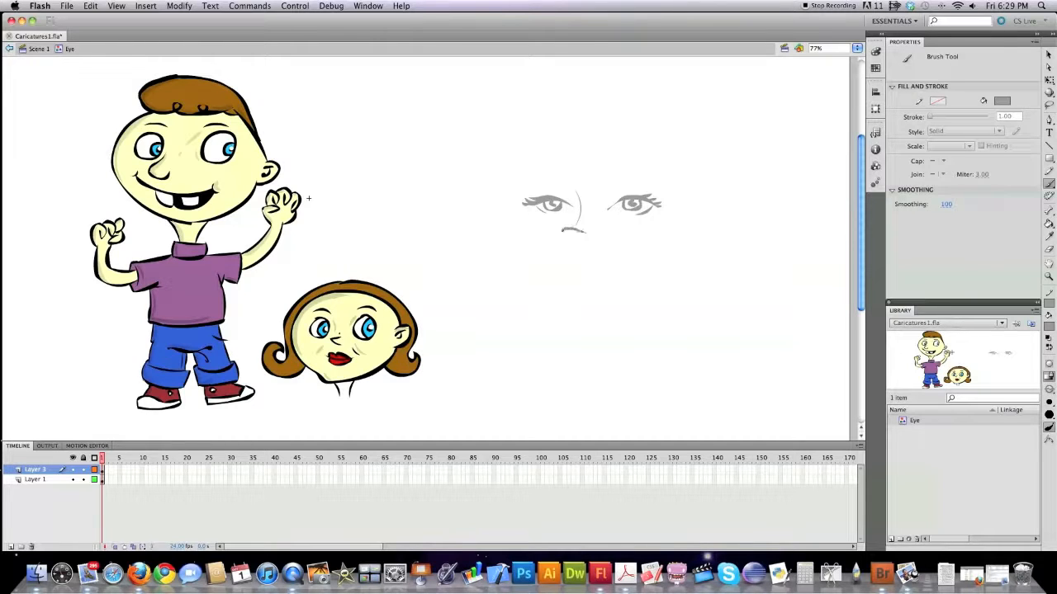
pyautogui.moveTo(570, 227); pyautogui.dragTo(578, 243)
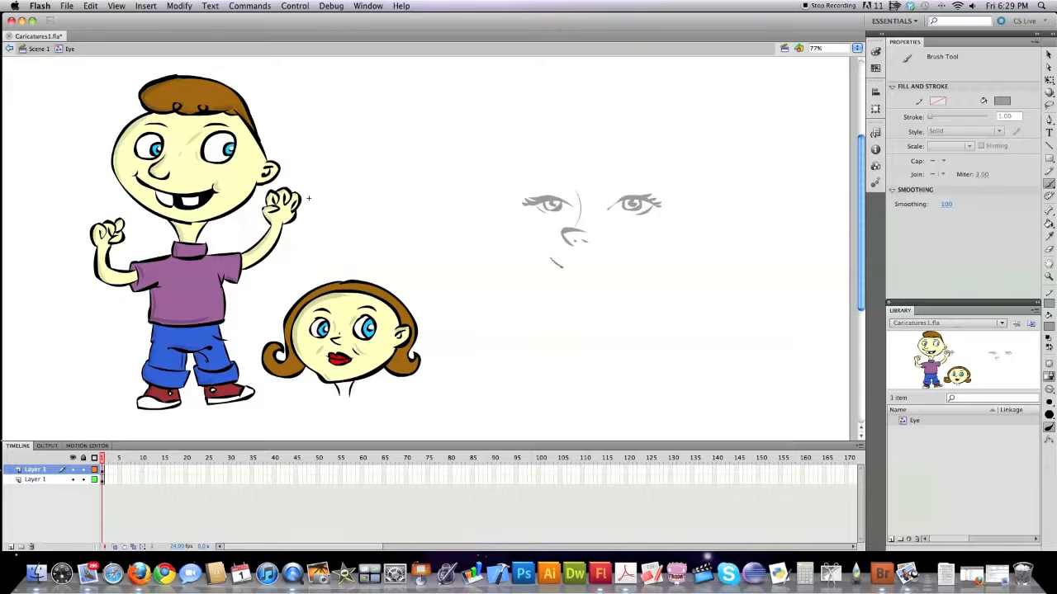
# Draw the smiling mouth curve and outline the upper lip below the nose
pyautogui.moveTo(557, 262); pyautogui.dragTo(630, 254)
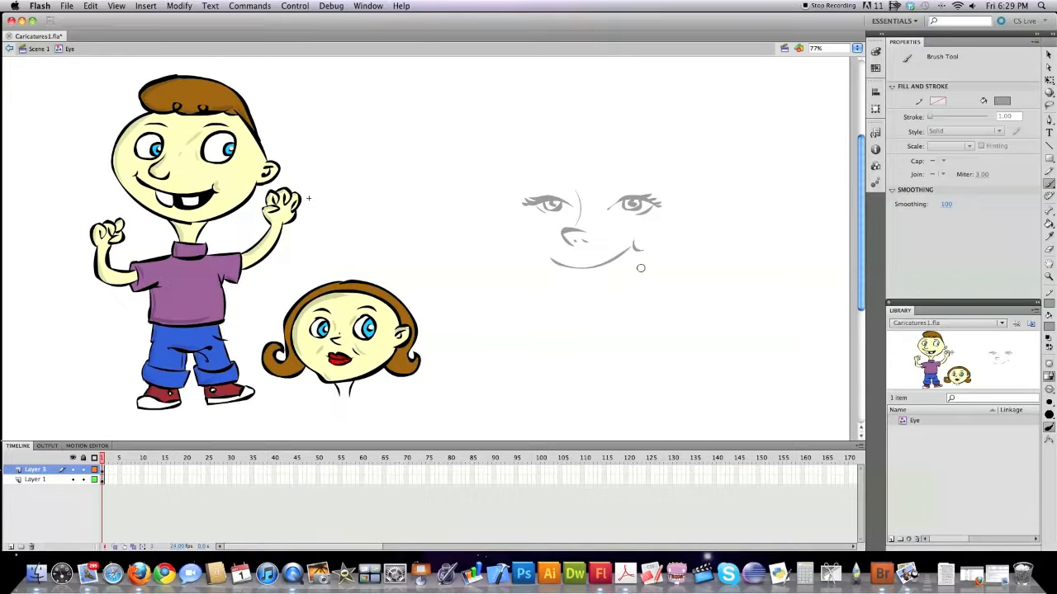
pyautogui.moveTo(641, 268); pyautogui.dragTo(582, 262)
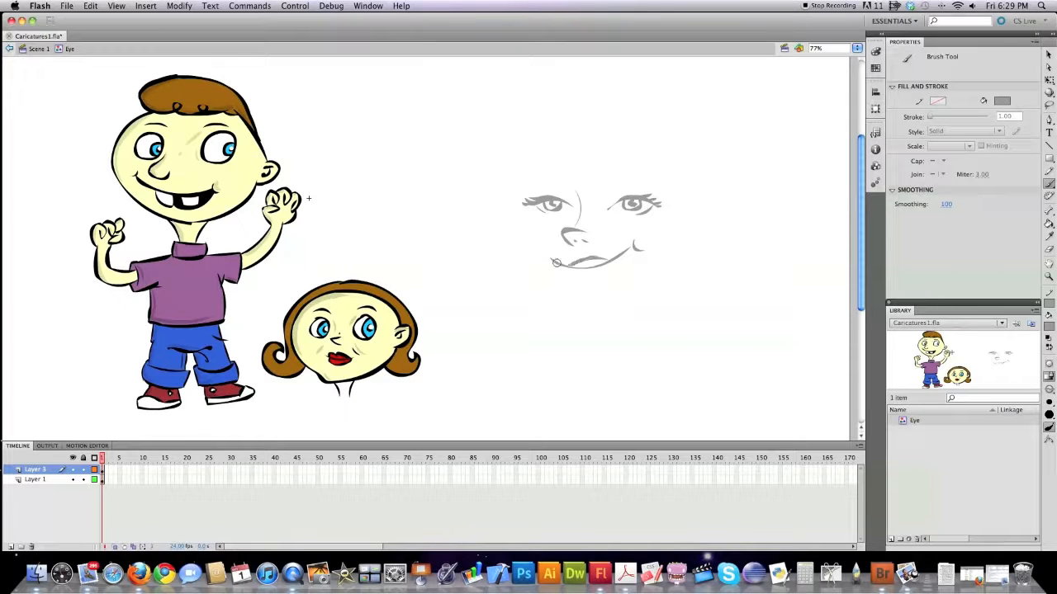
pyautogui.moveTo(554, 262); pyautogui.dragTo(590, 289)
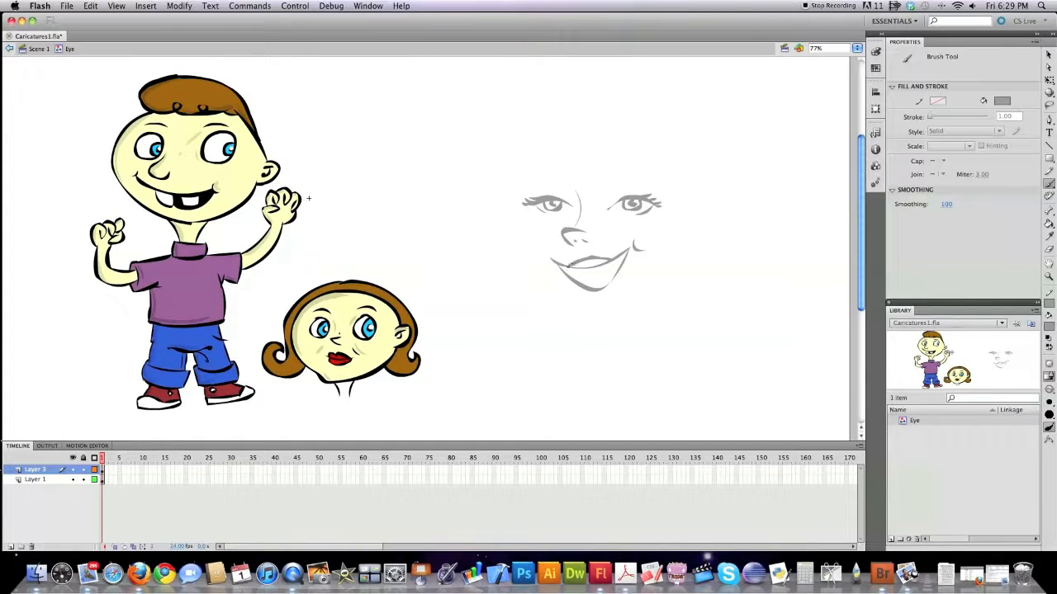
# Sketch the cheek, jaw and chin outline, plus the eyebrows above the eyes
pyautogui.moveTo(520, 207); pyautogui.dragTo(519, 240)
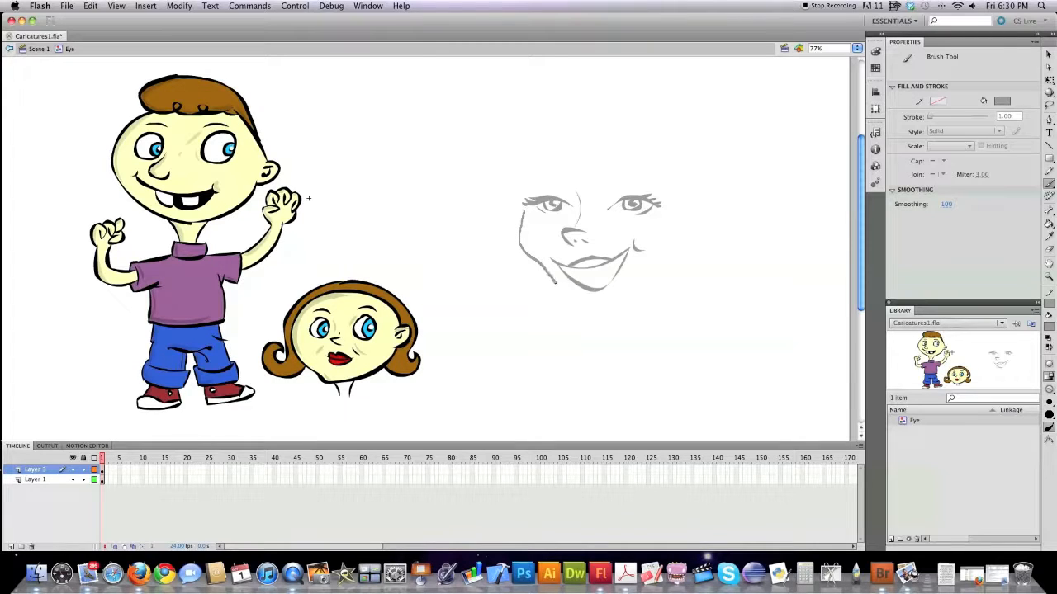
pyautogui.moveTo(553, 284); pyautogui.dragTo(599, 322)
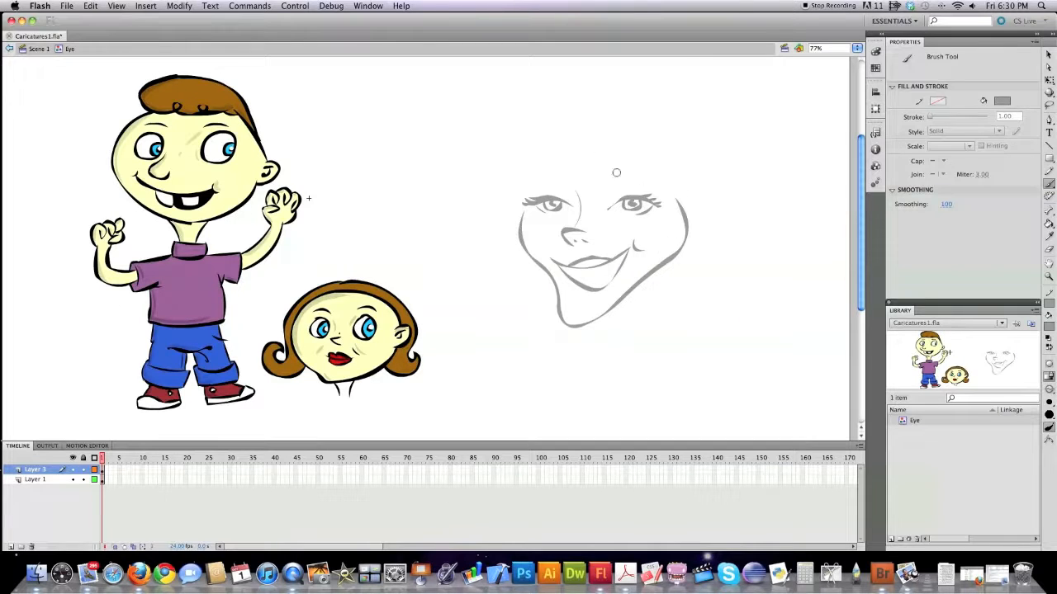
pyautogui.moveTo(607, 182); pyautogui.dragTo(643, 169)
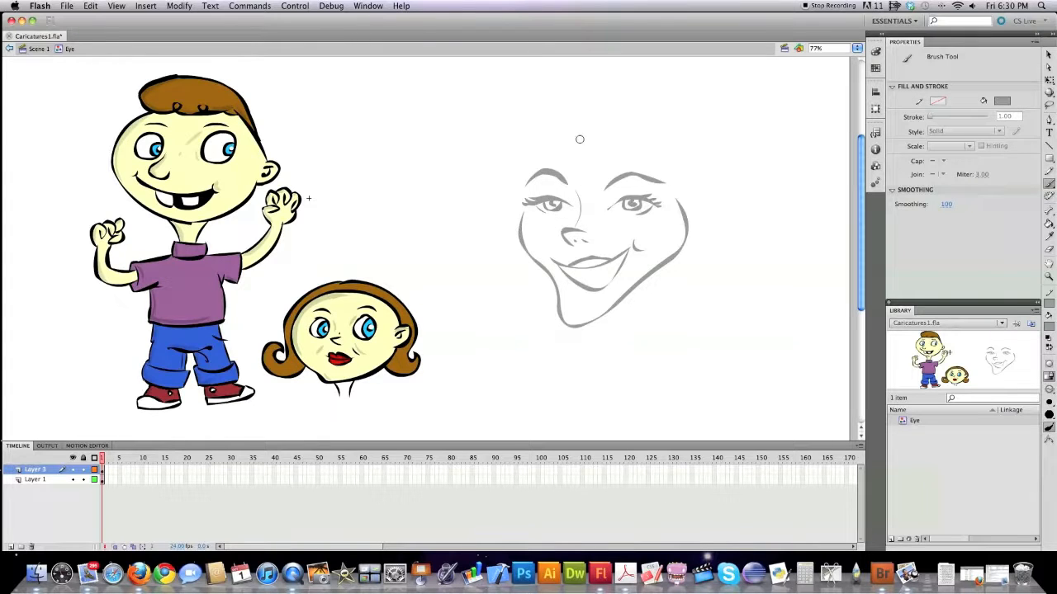
pyautogui.moveTo(577, 113)
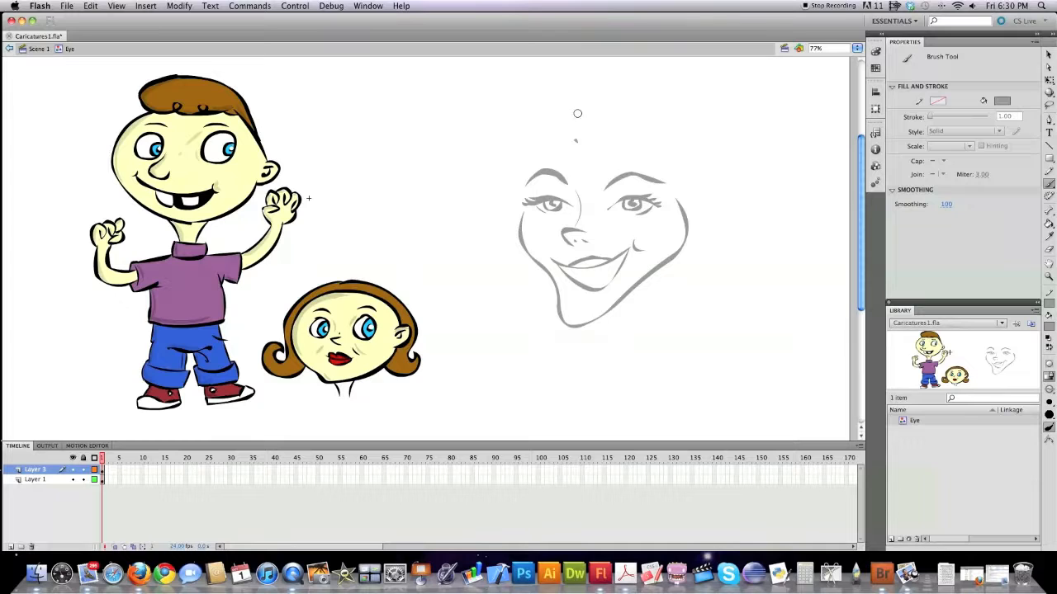
# Draw the top and side head outline and the curly hair around the face
pyautogui.moveTo(575, 113); pyautogui.dragTo(685, 115)
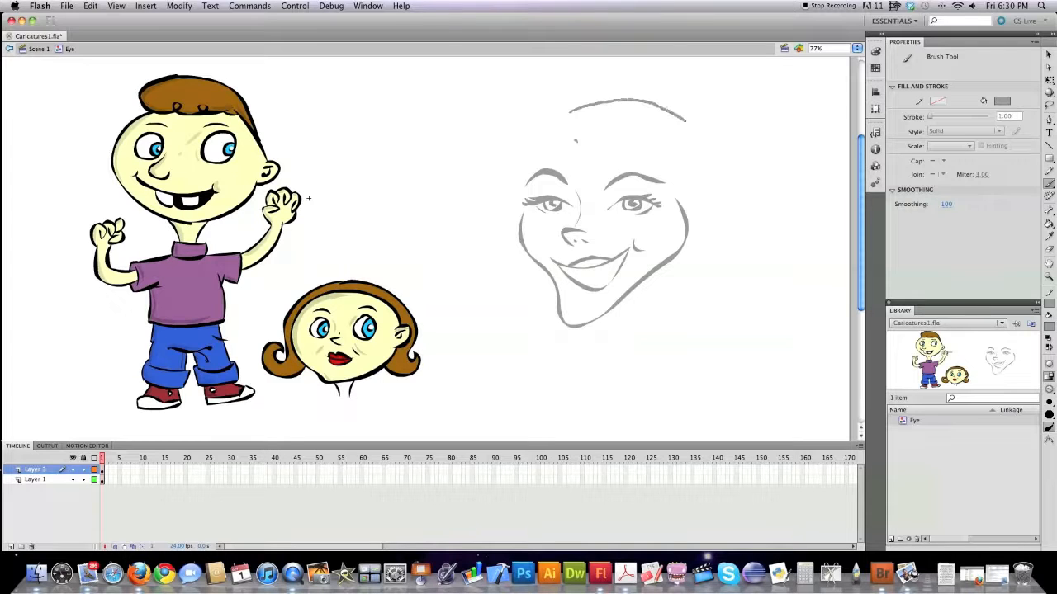
pyautogui.moveTo(685, 107); pyautogui.dragTo(702, 264)
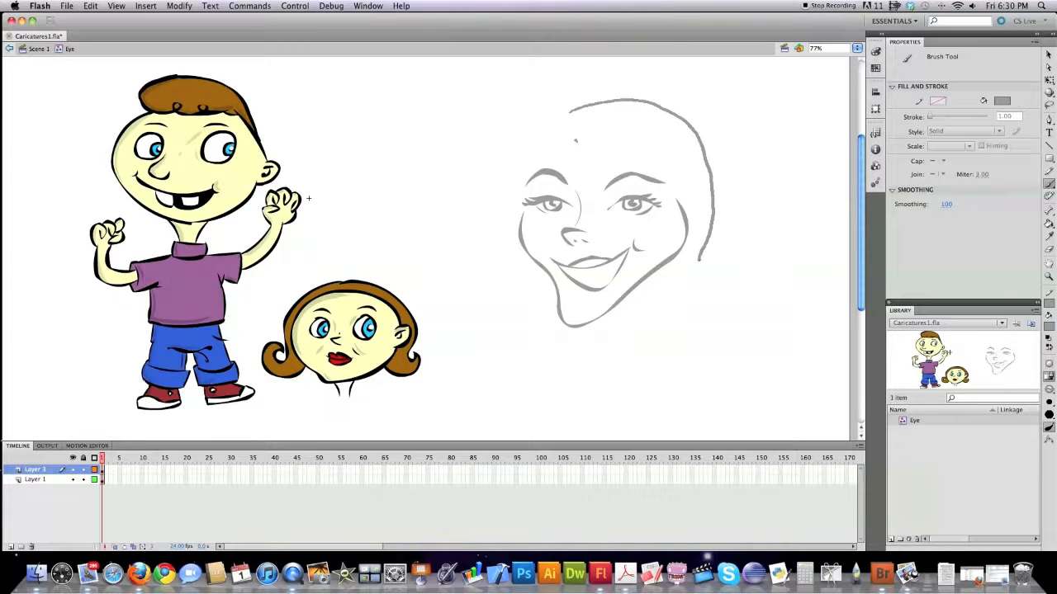
pyautogui.moveTo(661, 264); pyautogui.dragTo(726, 297)
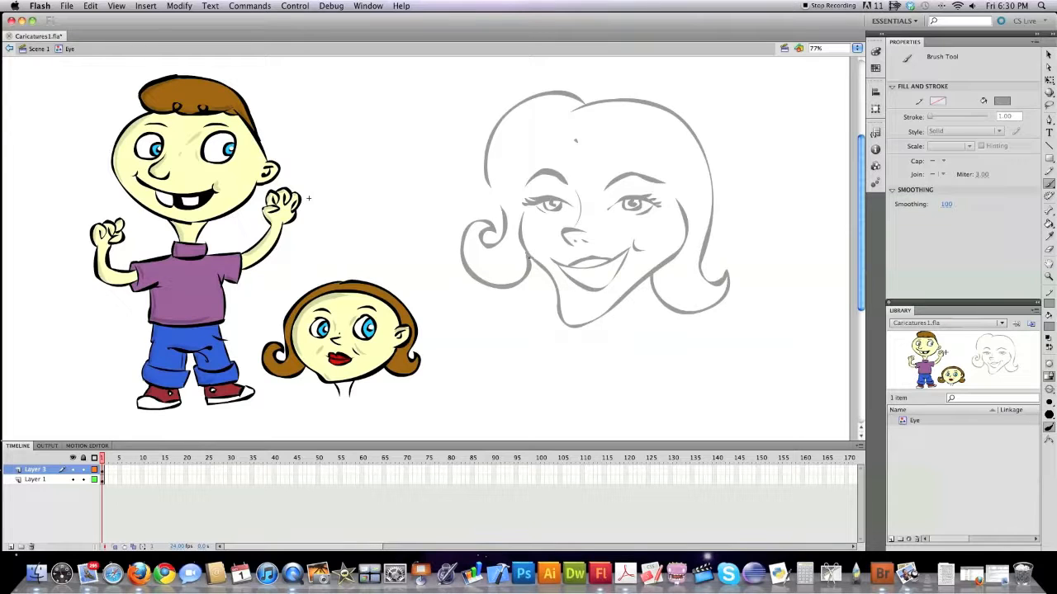
pyautogui.moveTo(487, 180)
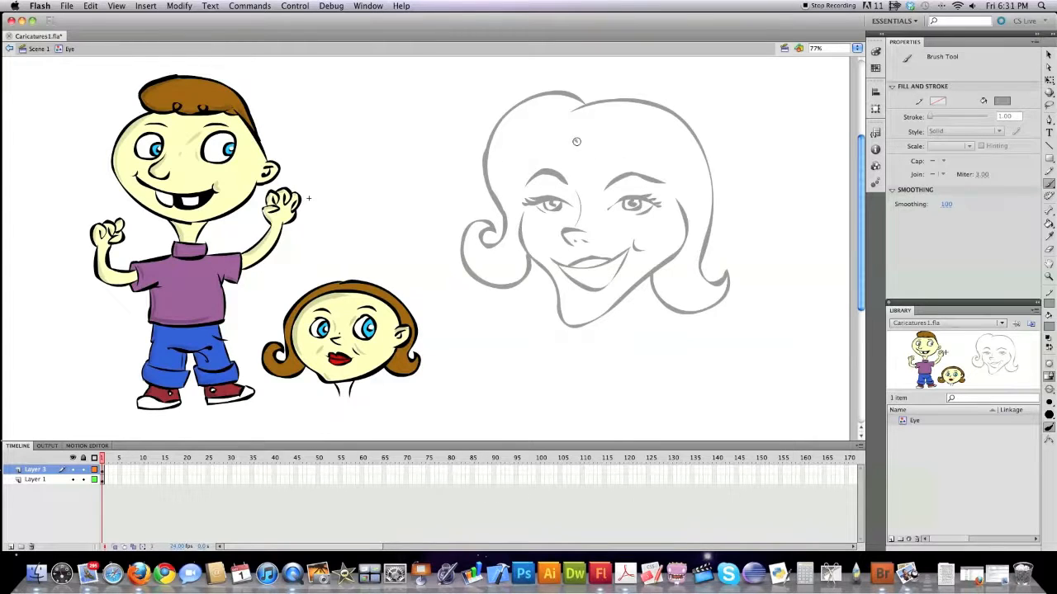
# Add the ear and hair strands, then switch to the Selection Tool
pyautogui.moveTo(569, 145); pyautogui.dragTo(648, 149)
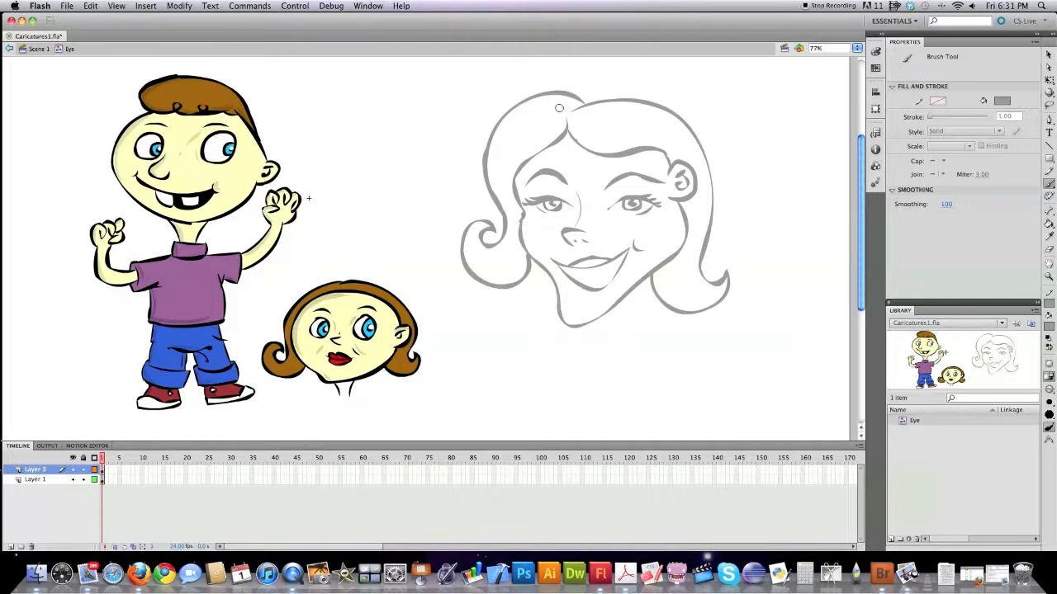
pyautogui.moveTo(558, 107); pyautogui.dragTo(504, 186)
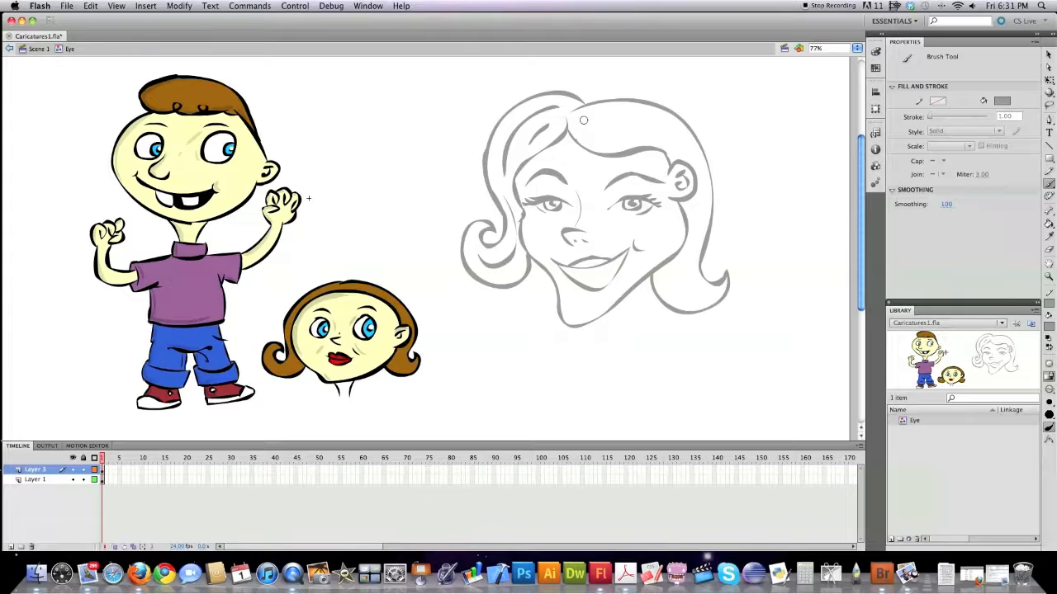
pyautogui.moveTo(583, 120); pyautogui.dragTo(679, 161)
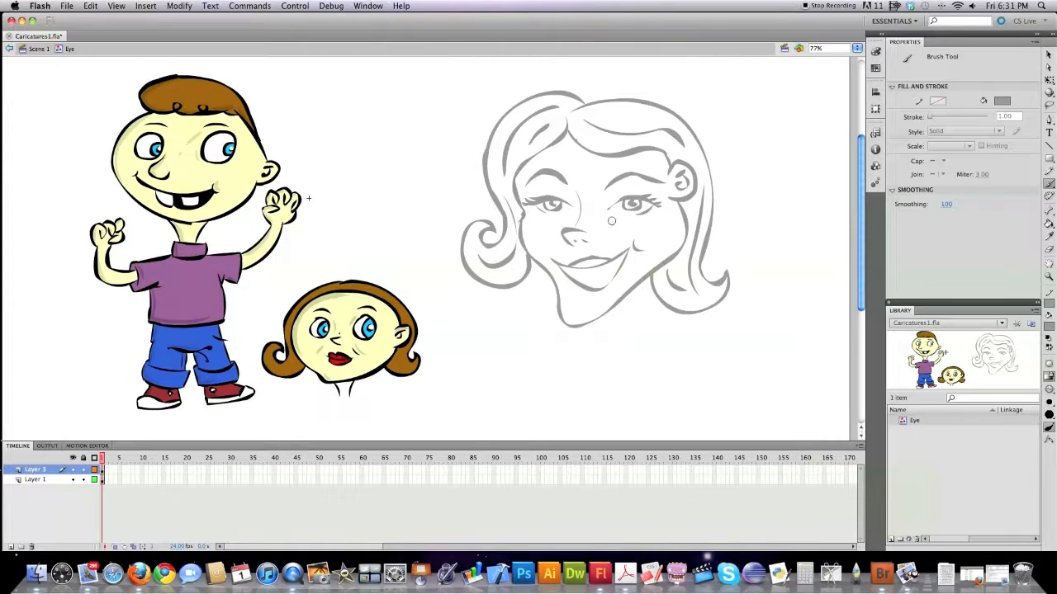
pyautogui.click(1048, 54)
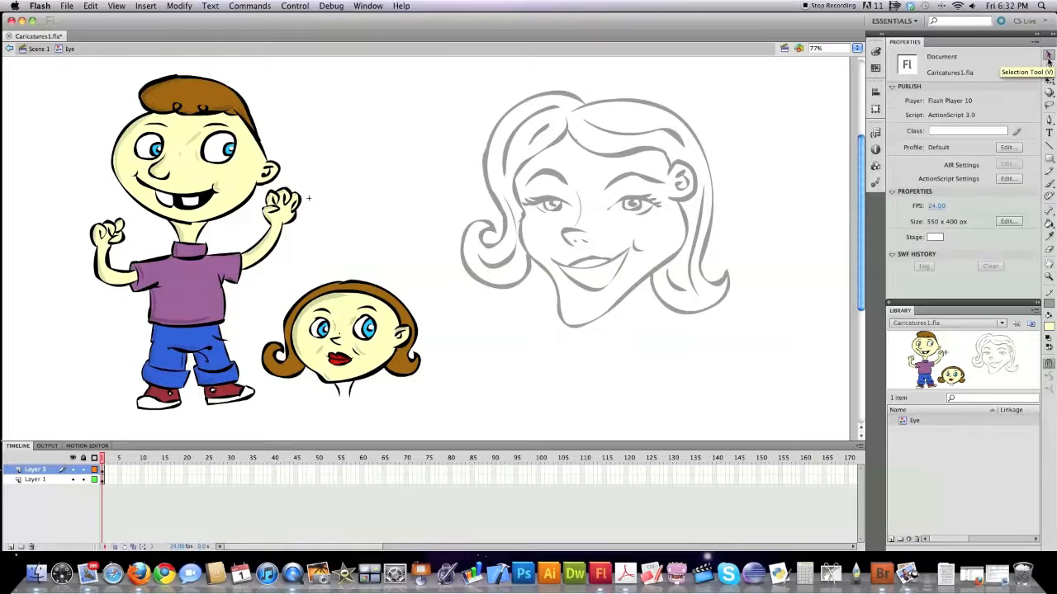
# Select the sketch lines to ink them black, then fill the lips red and eyes blue
pyautogui.moveTo(421, 74); pyautogui.dragTo(684, 196)
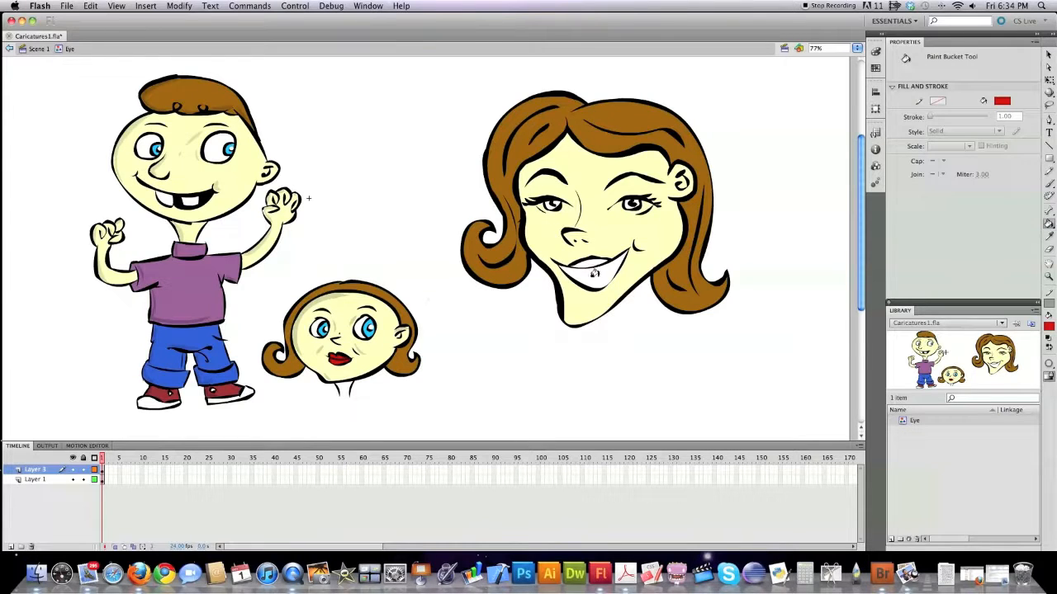
pyautogui.click(586, 269)
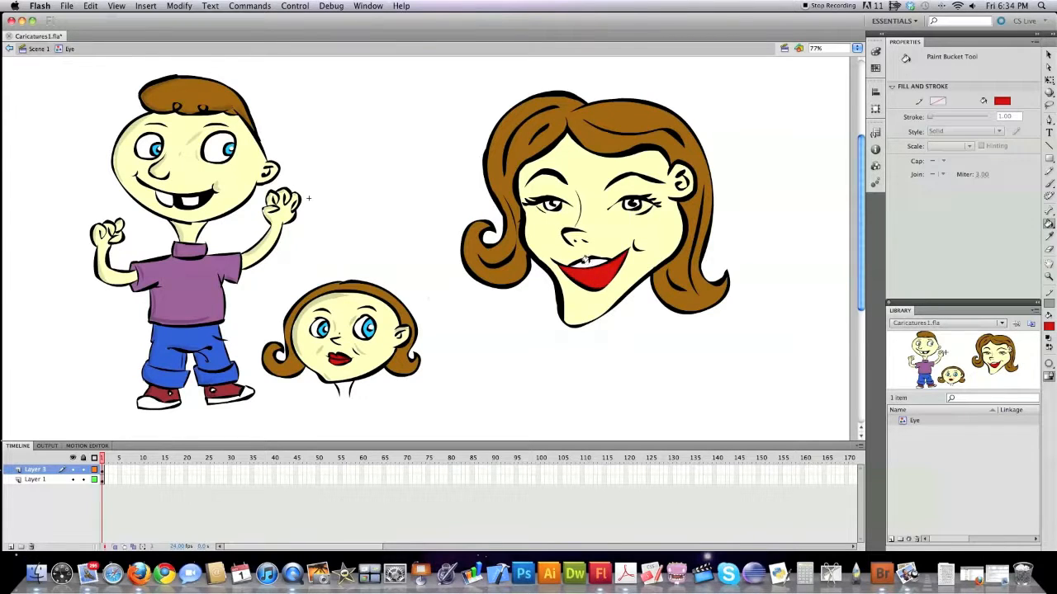
pyautogui.click(586, 260)
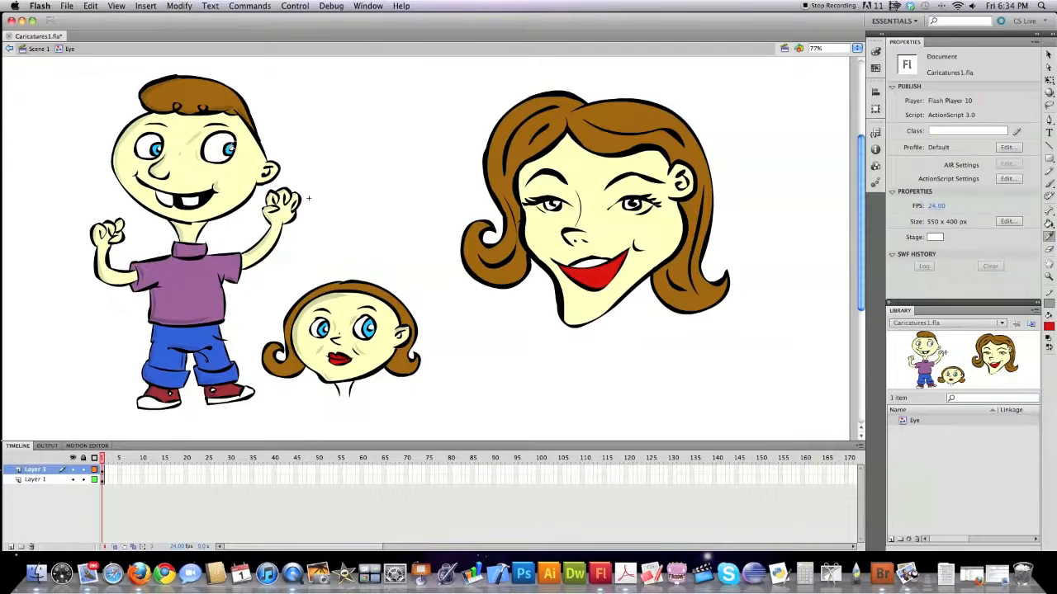
pyautogui.click(549, 204)
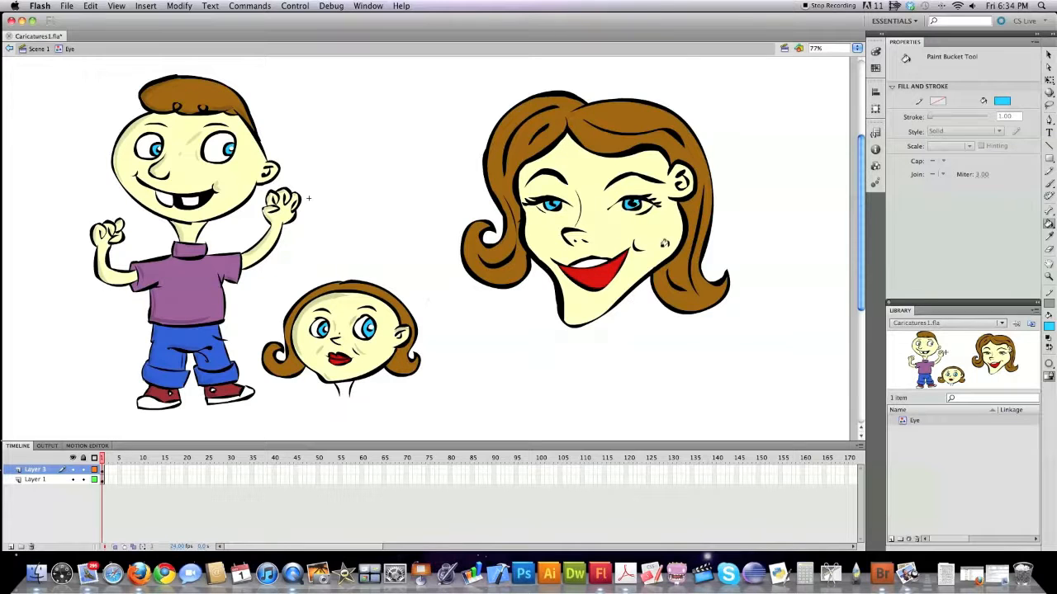
pyautogui.click(1049, 184)
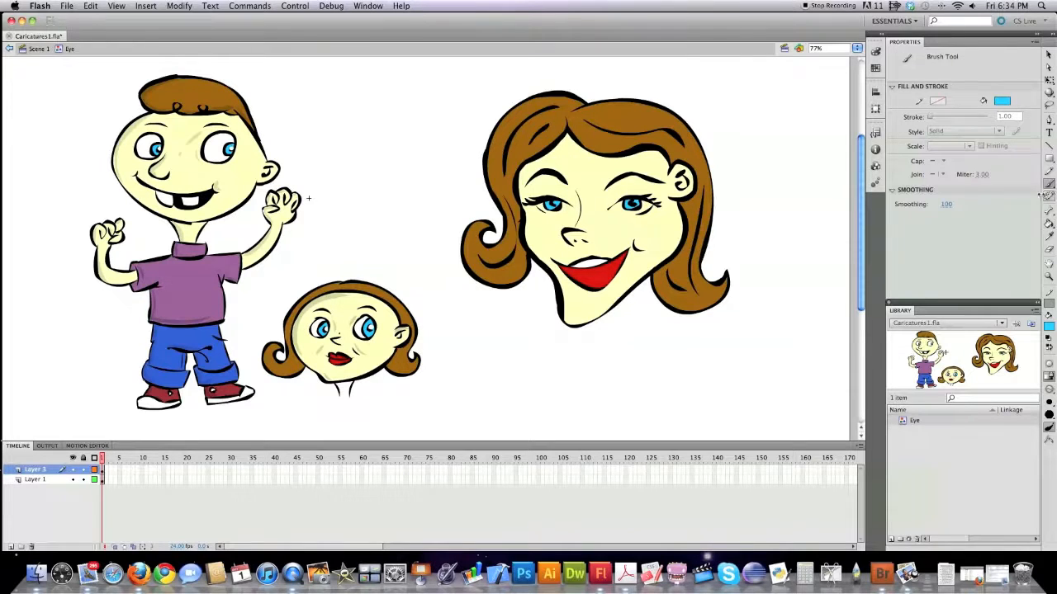
pyautogui.click(1001, 101)
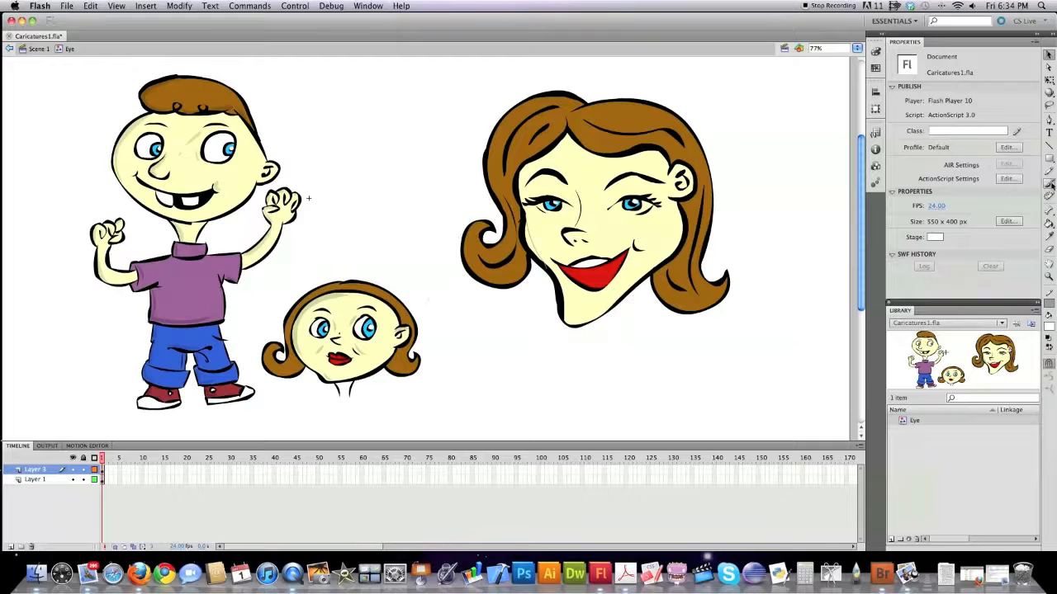
pyautogui.moveTo(409, 268)
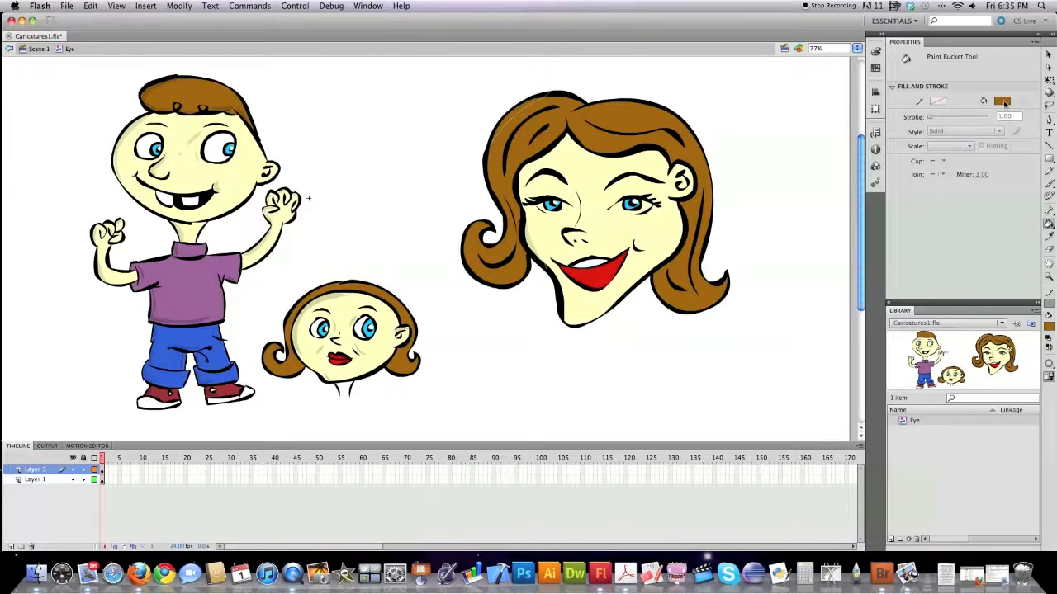
# Choose a darker tone from the fill color chooser for shading
pyautogui.click(1002, 100)
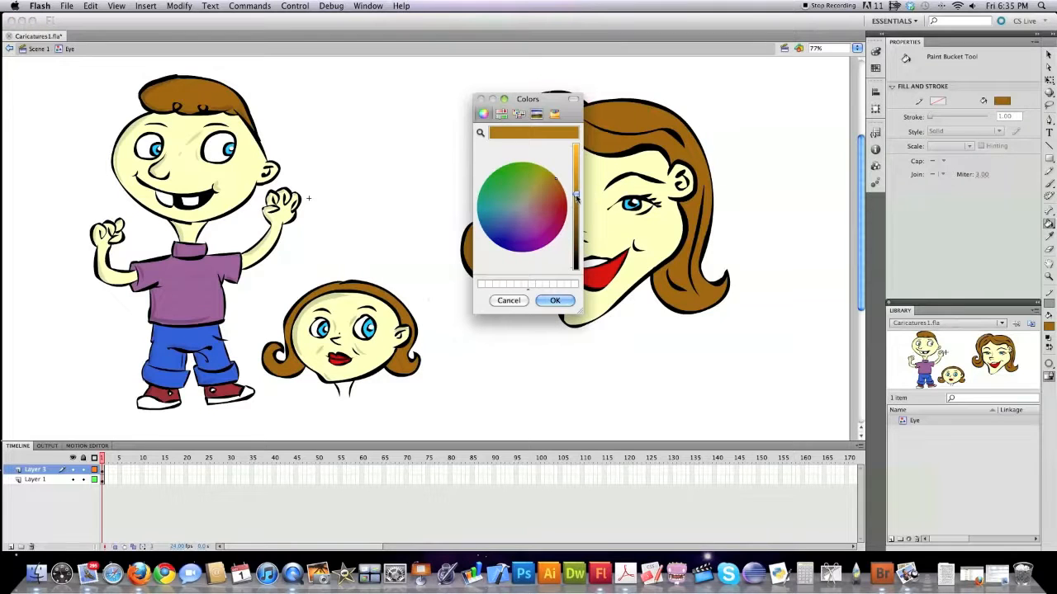
pyautogui.click(555, 300)
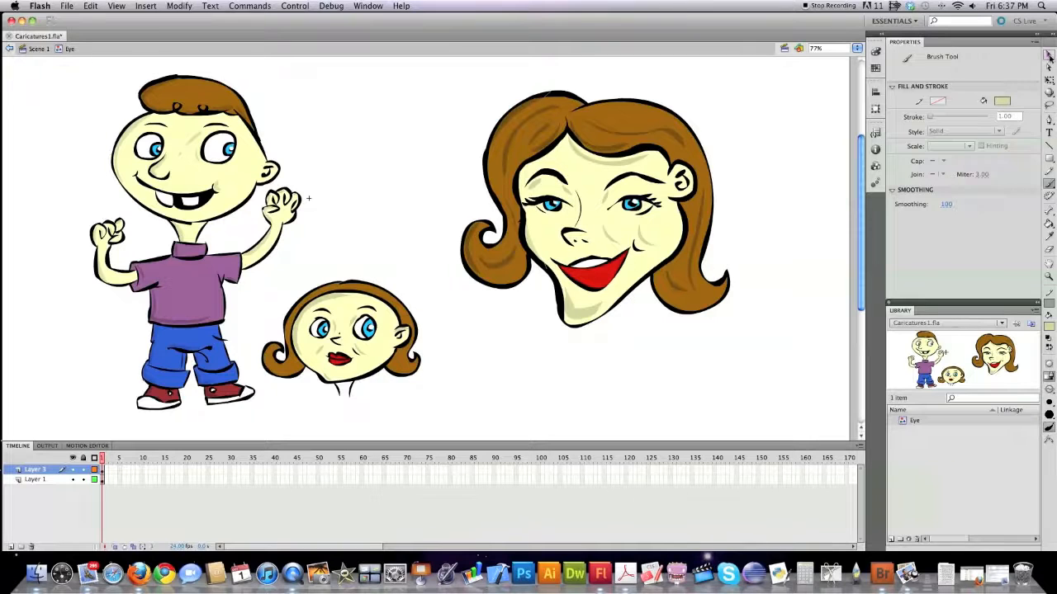
pyautogui.click(659, 357)
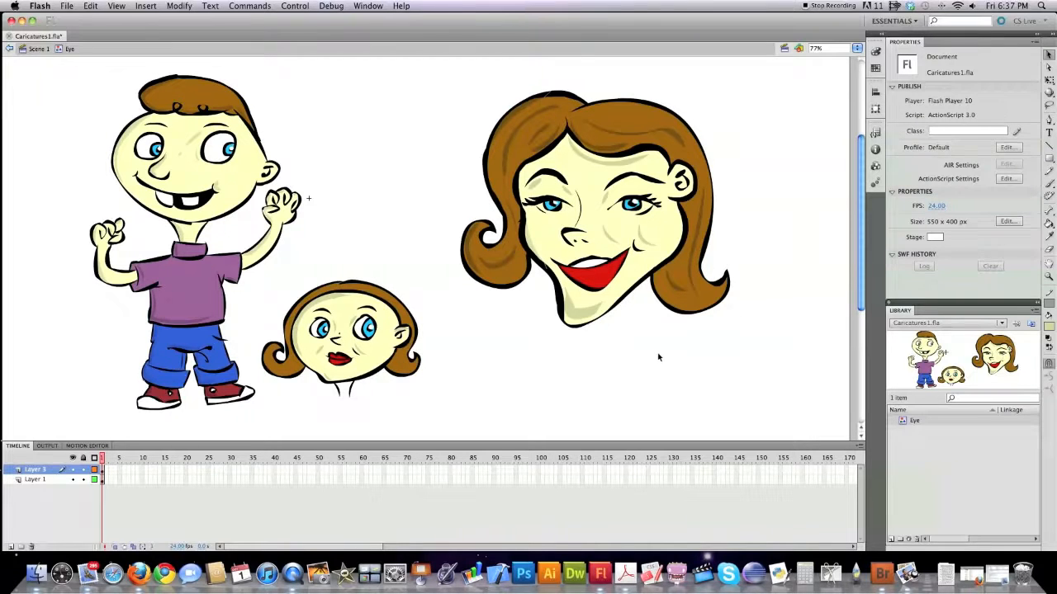
pyautogui.moveTo(686, 293)
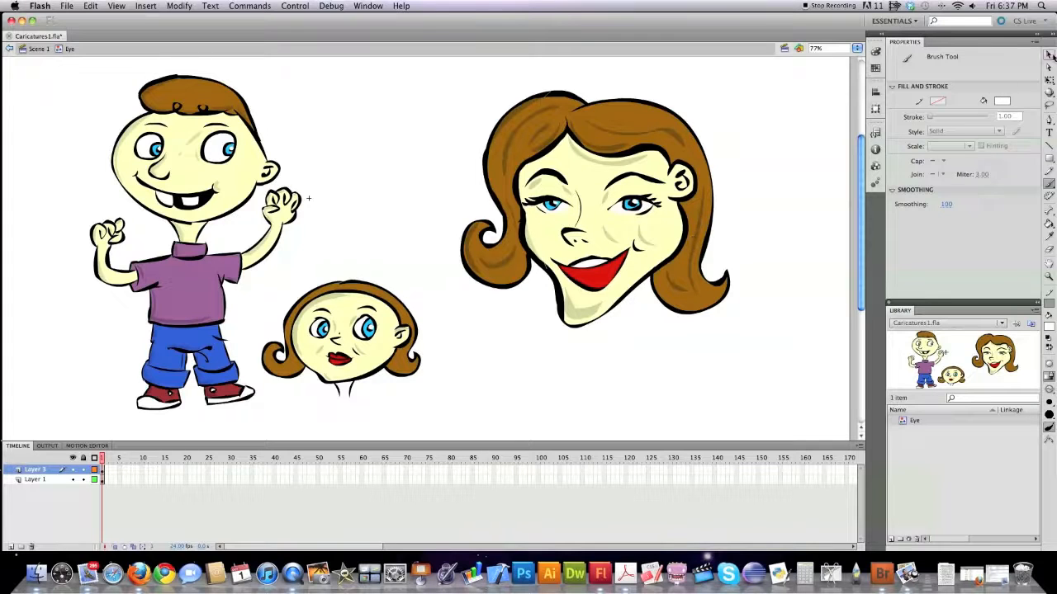
pyautogui.click(646, 359)
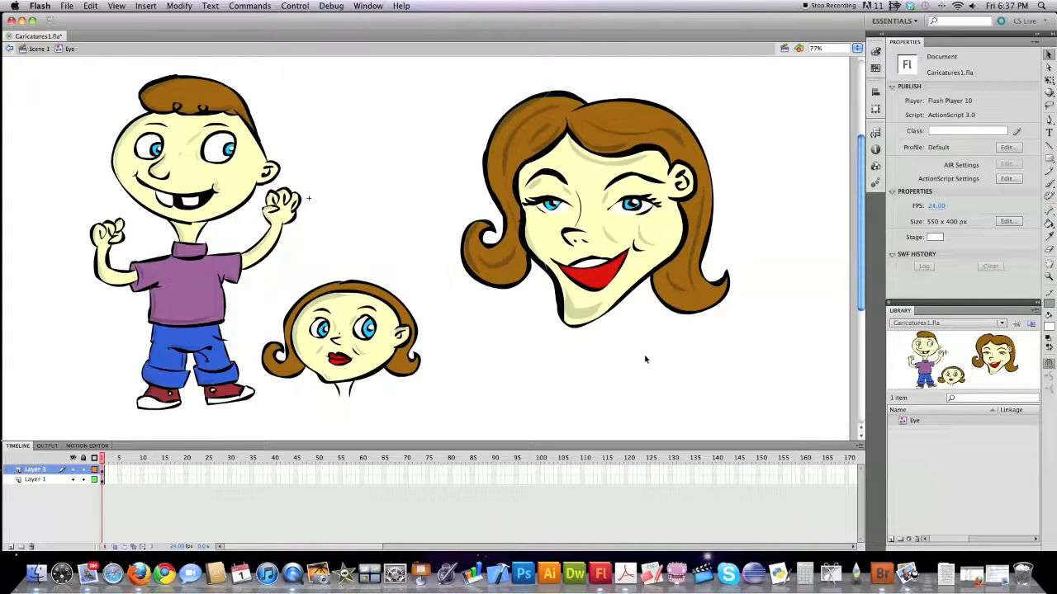